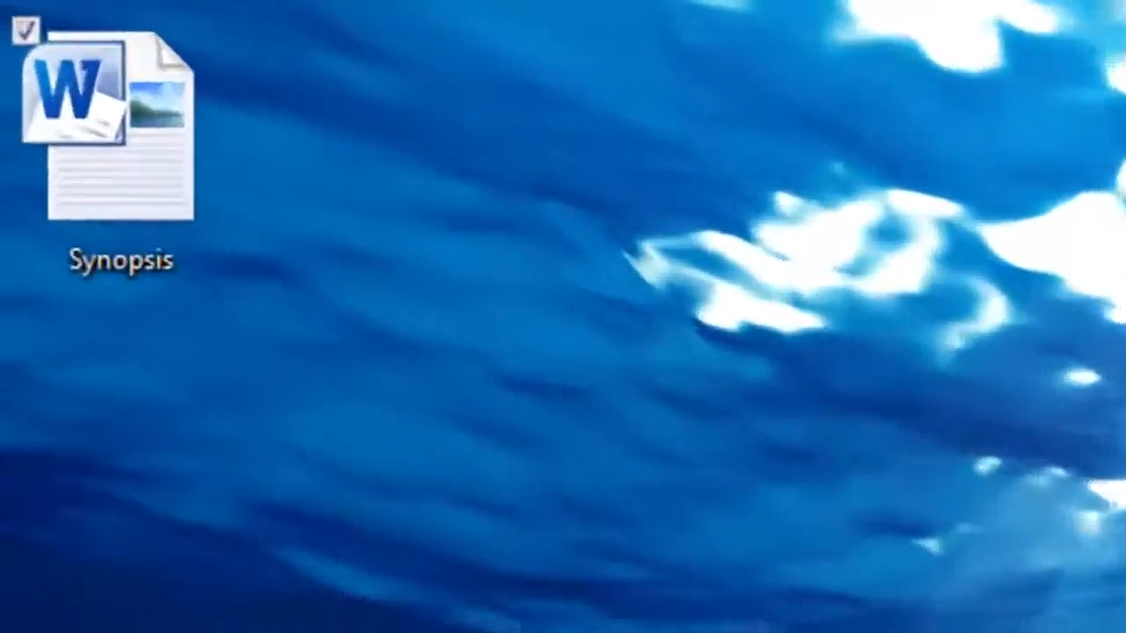
- Select the Synopsis Word document on the desktop
click(114, 132)
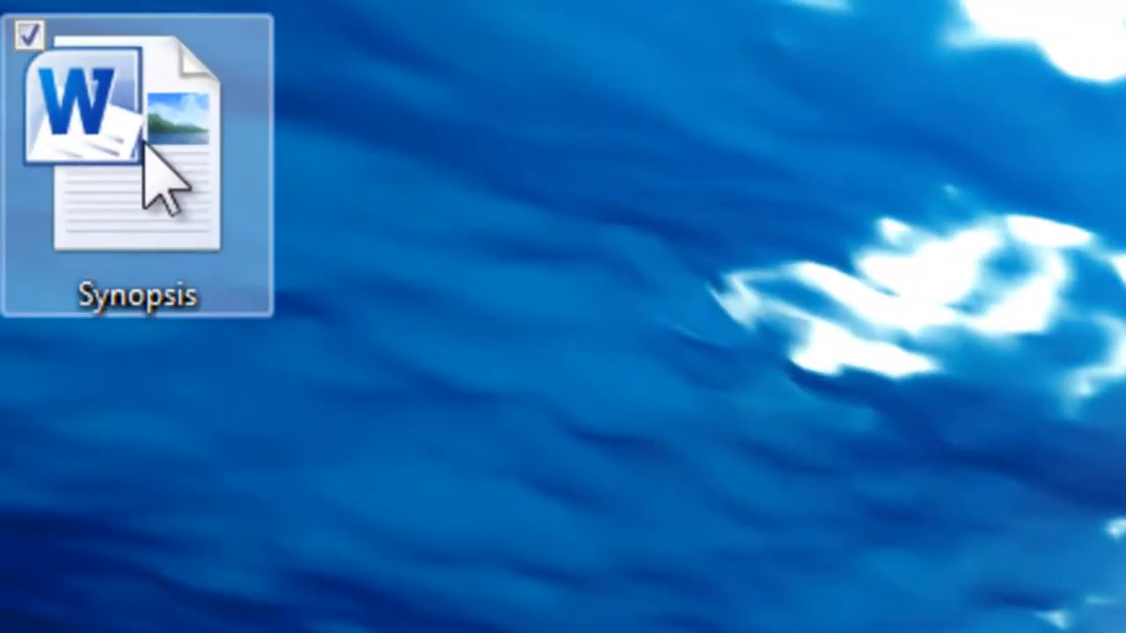
- Open Synopsis in Word and select the 'Wolverine and Wraith locate Gambit' paragraph
double_click(137, 144)
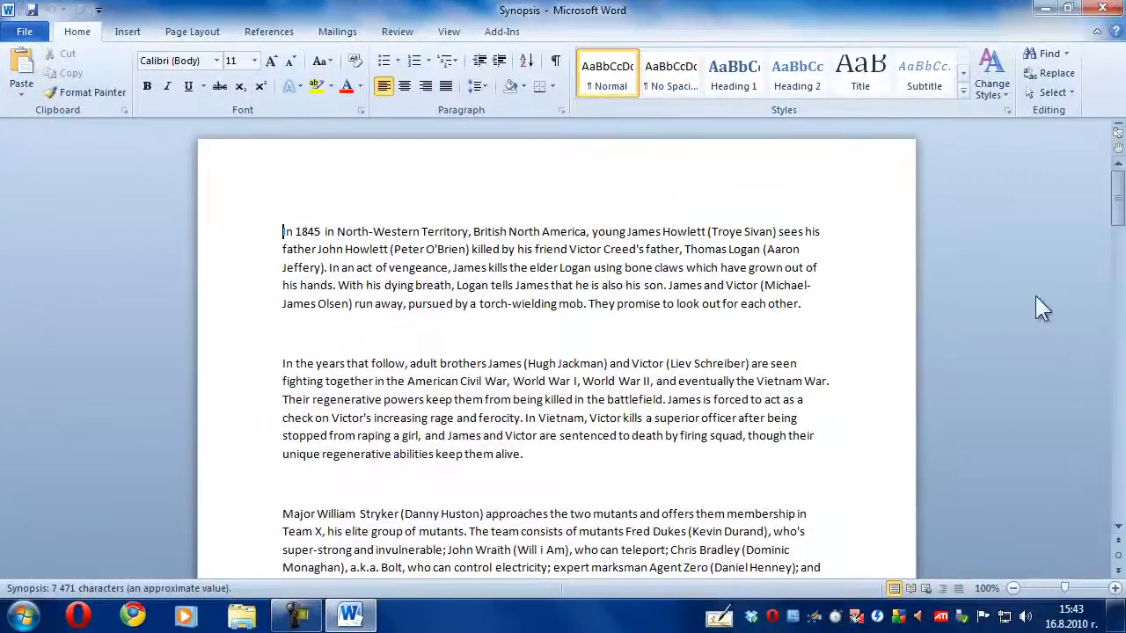
scroll(down, 3)
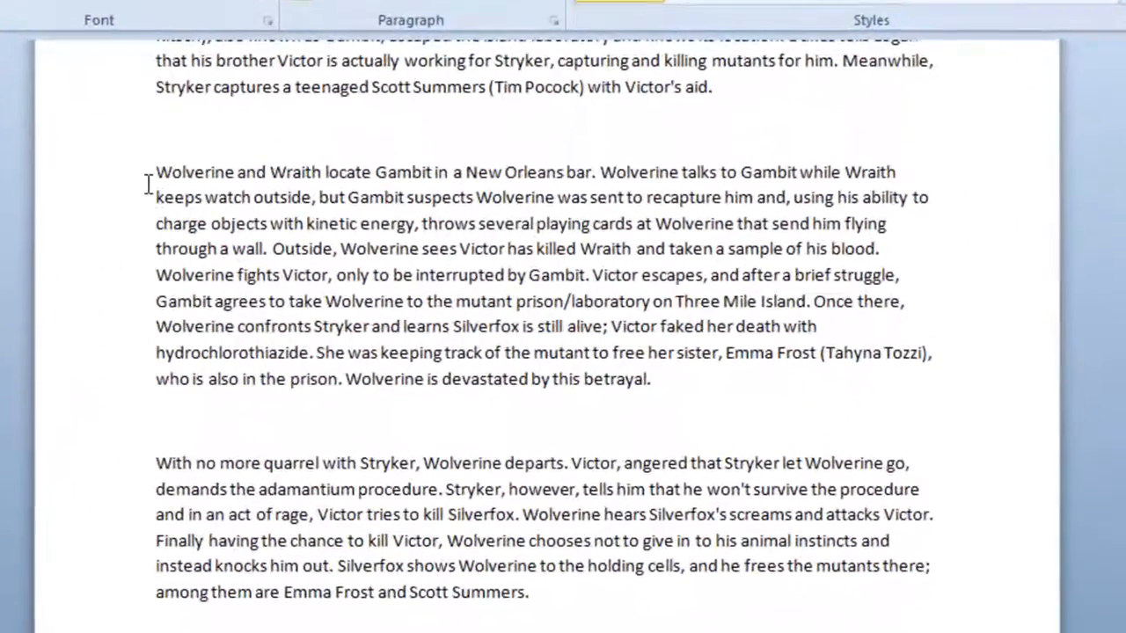
drag(155, 173, 876, 249)
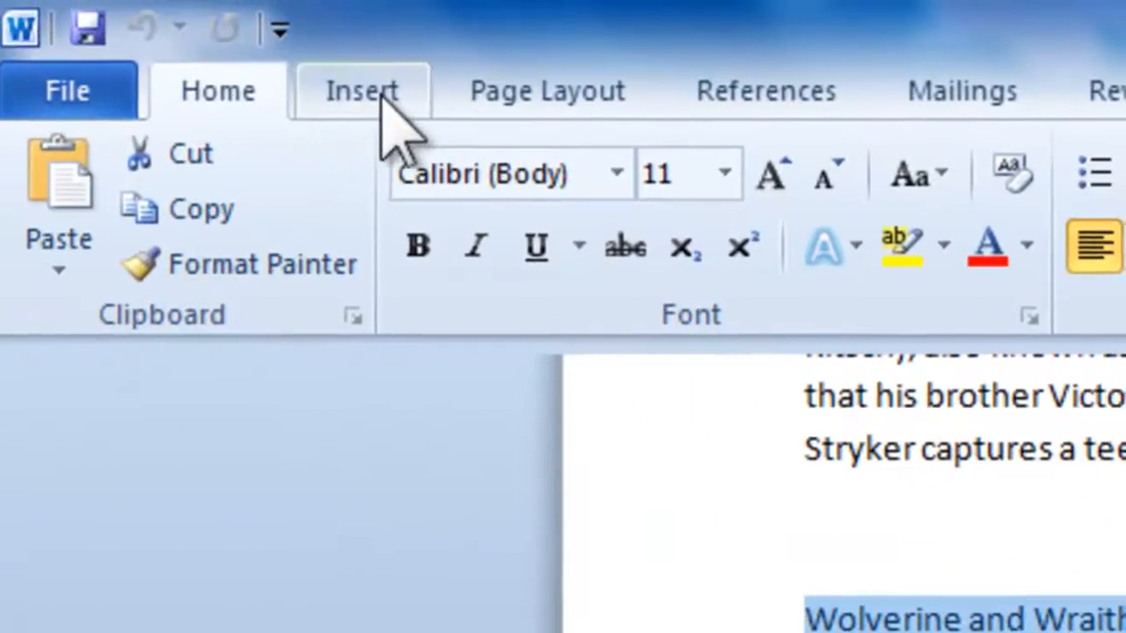
- Add the selected paragraph as a bookmark named 'Bookmark' via Insert > Bookmark
click(361, 90)
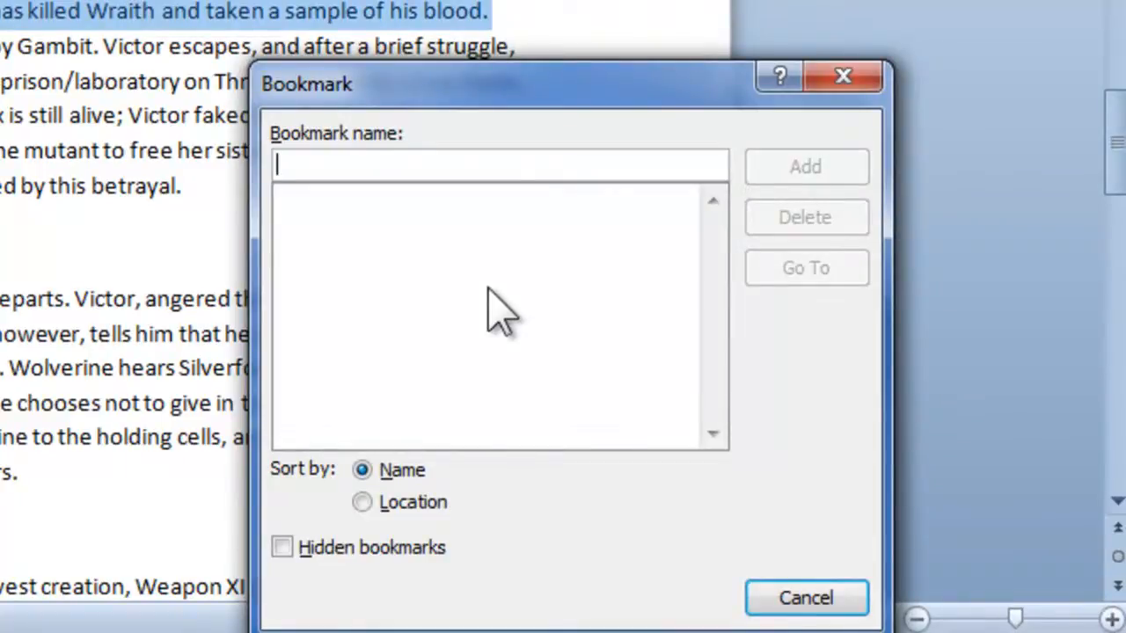
text(Bo)
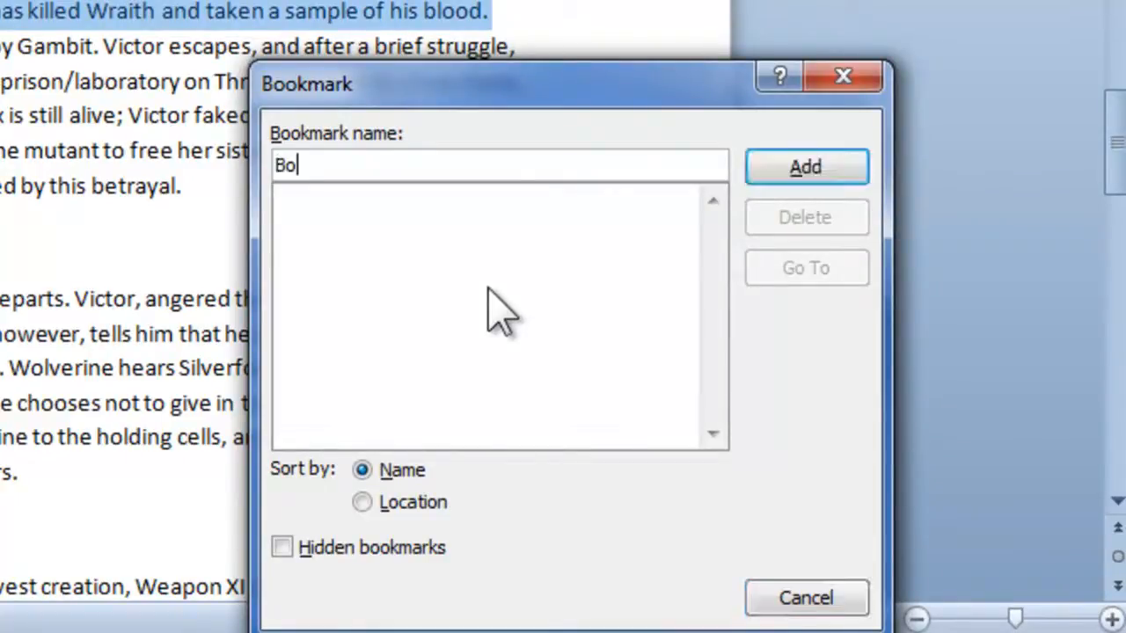
text(okmark)
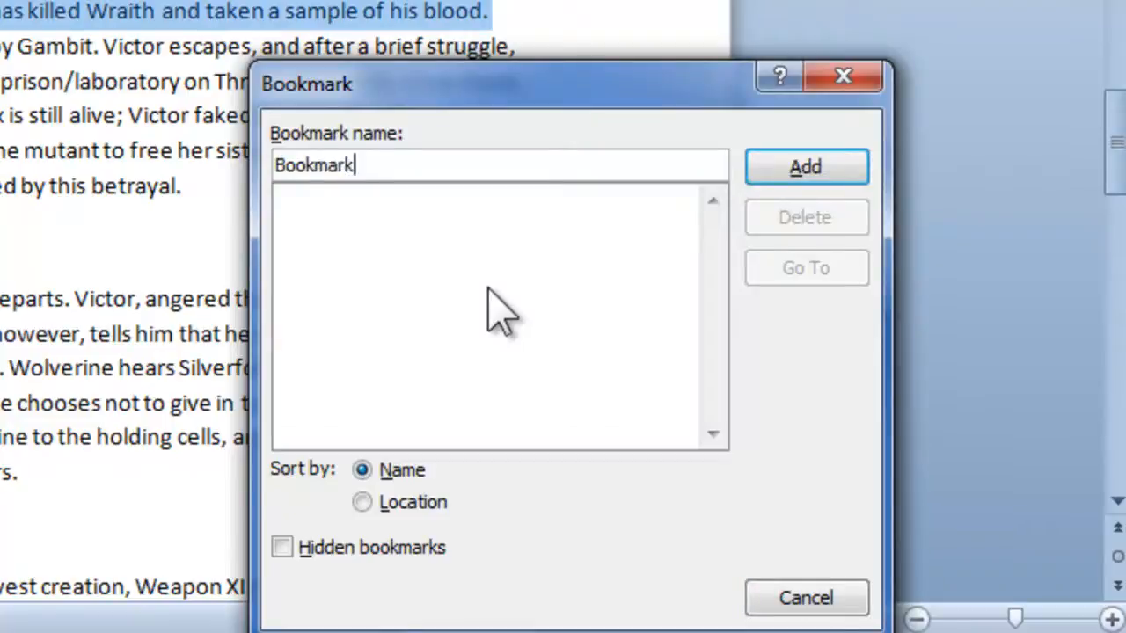
click(806, 598)
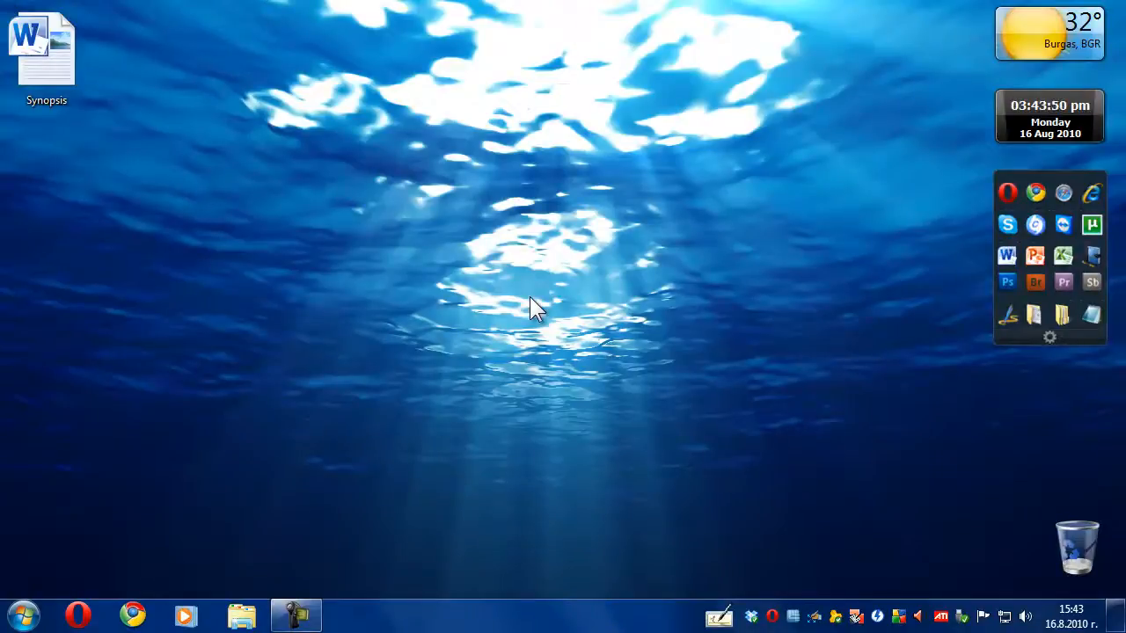
- Reopen the Synopsis document from the desktop after closing Word
double_click(45, 46)
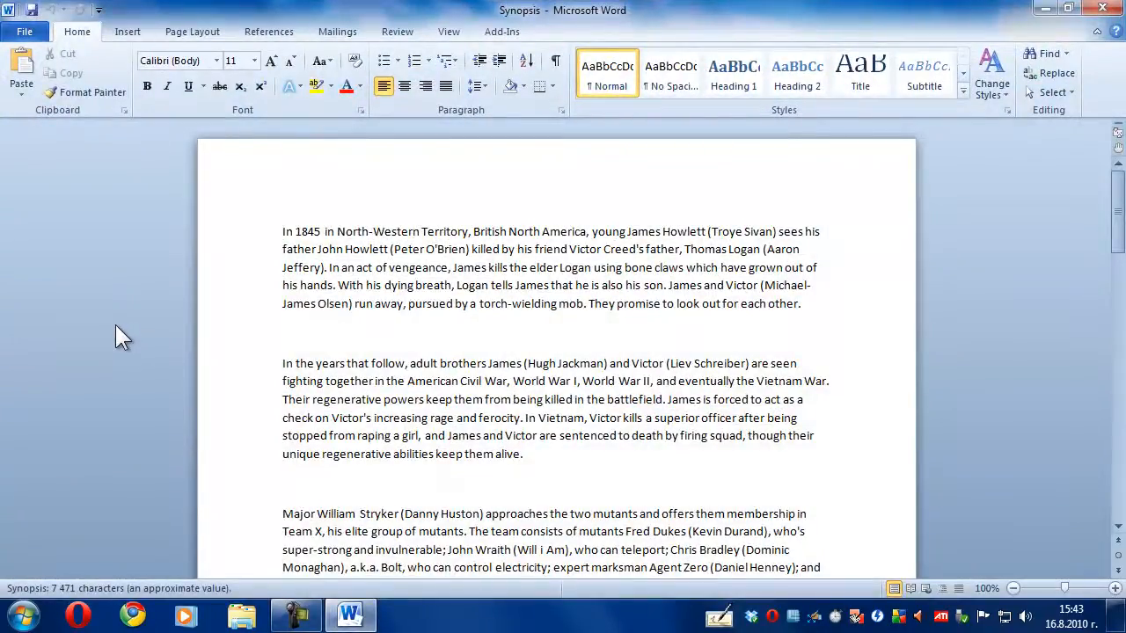
- Go To the 'Bookmark' bookmark, bringing the Wolverine and Wraith paragraph into view, then deselect it
click(127, 32)
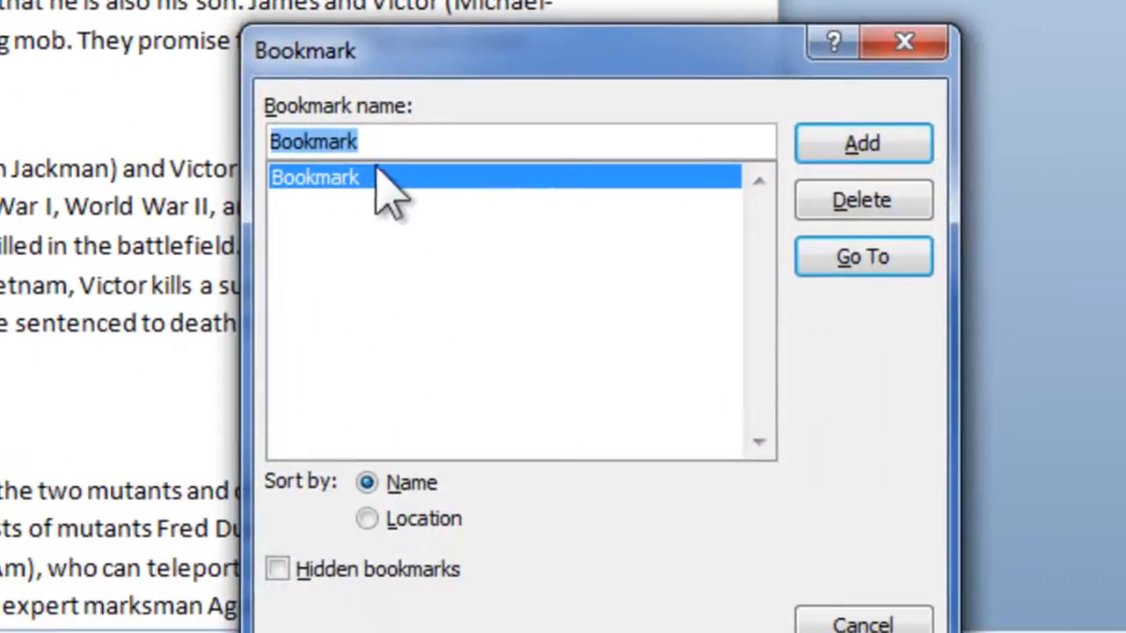
click(861, 257)
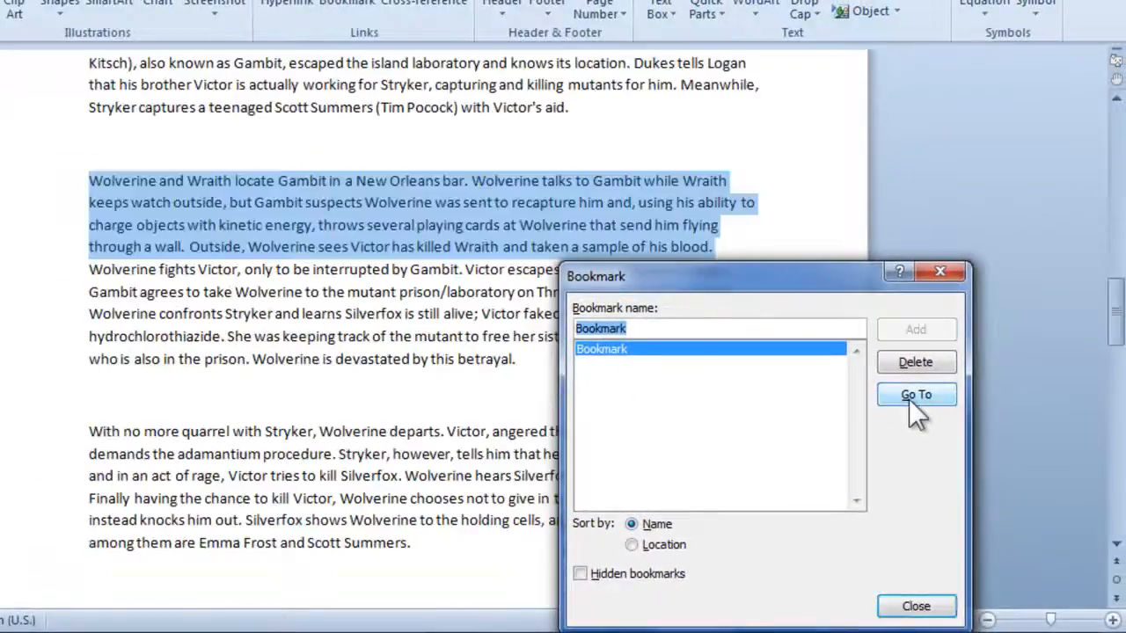
click(915, 394)
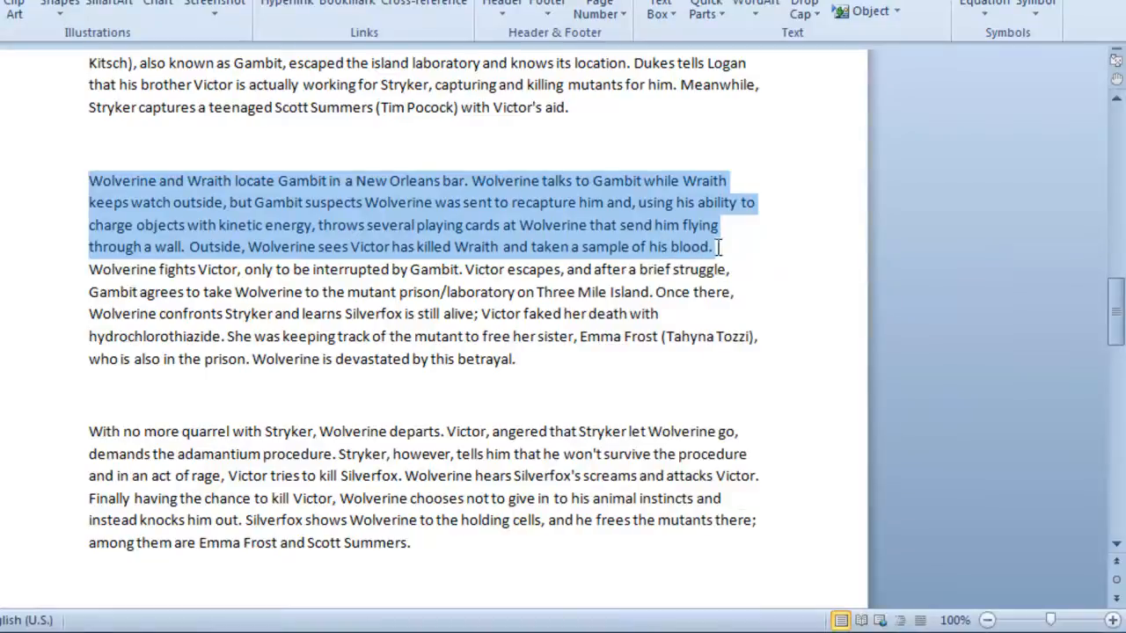
click(718, 247)
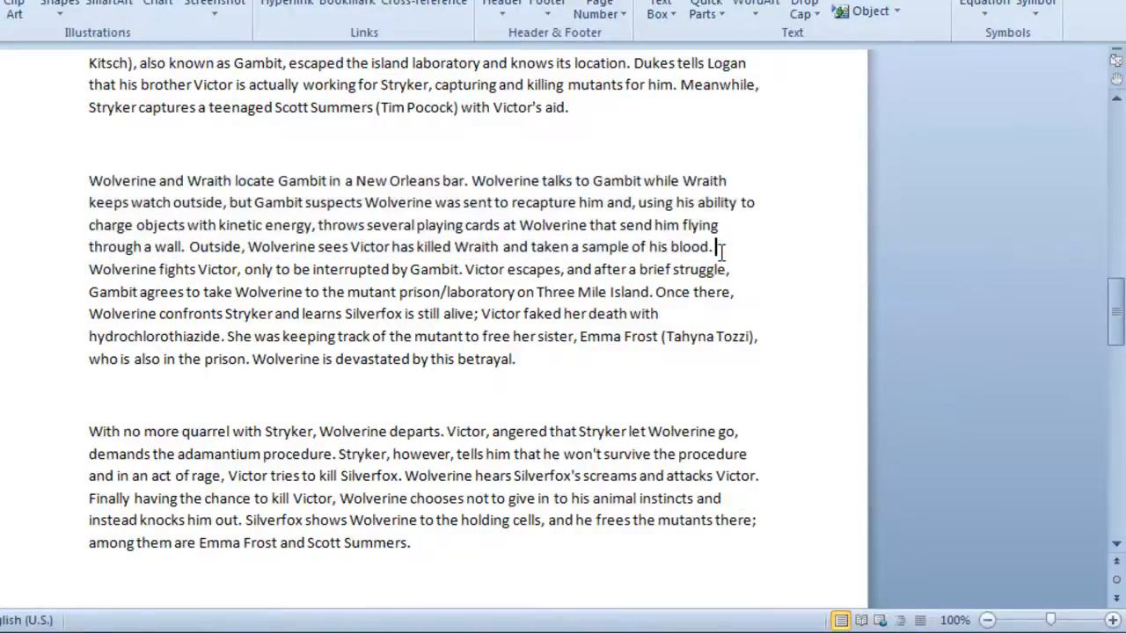